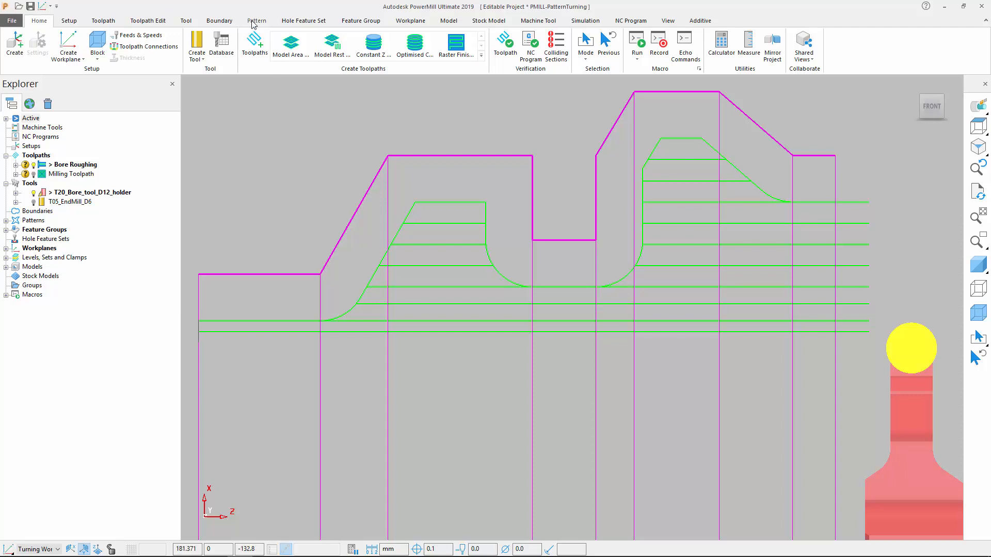
# Create active pattern 2 from the Bore Roughing toolpath's stepped profile lines
pyautogui.click(256, 21)
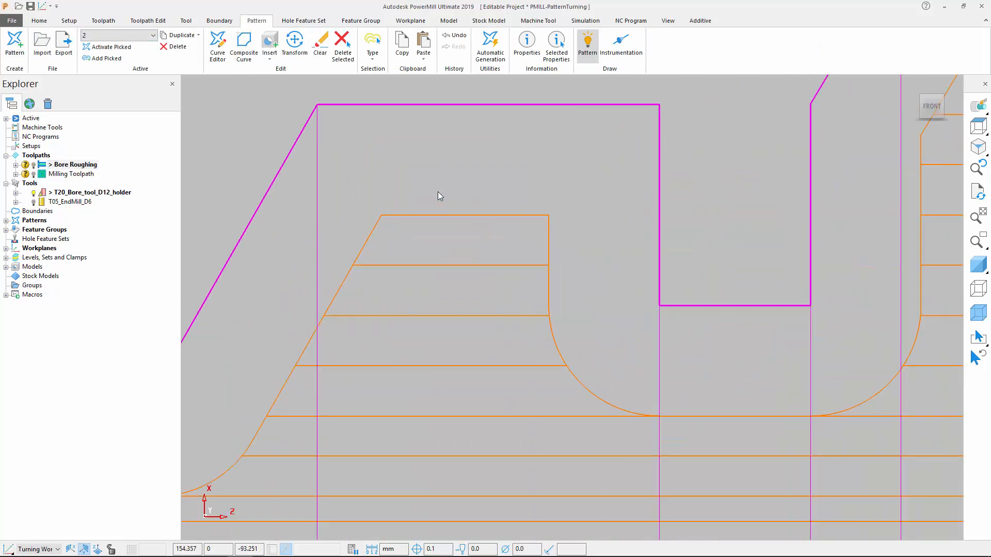
# Trim the pattern pass ends to new points in the Curve Editor and accept
pyautogui.click(218, 47)
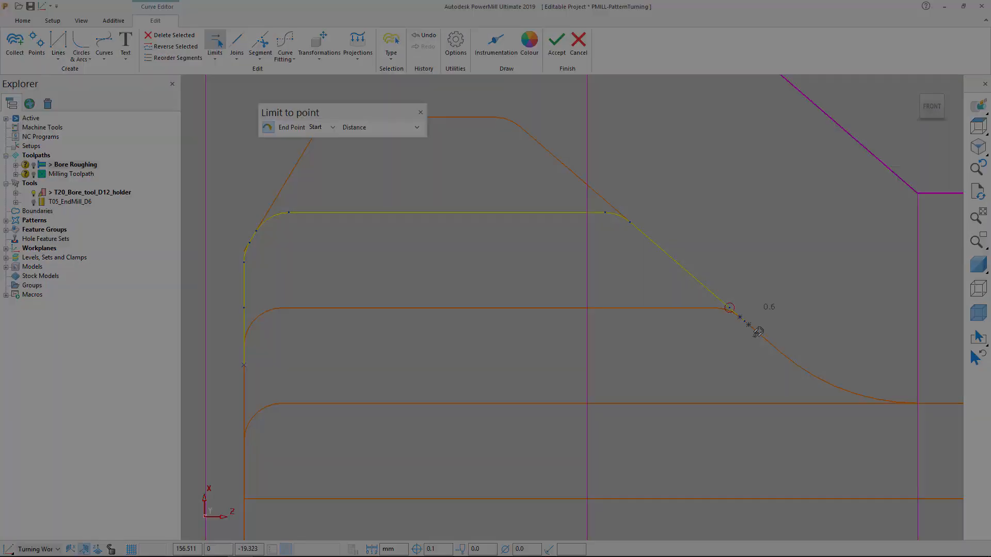
pyautogui.click(555, 41)
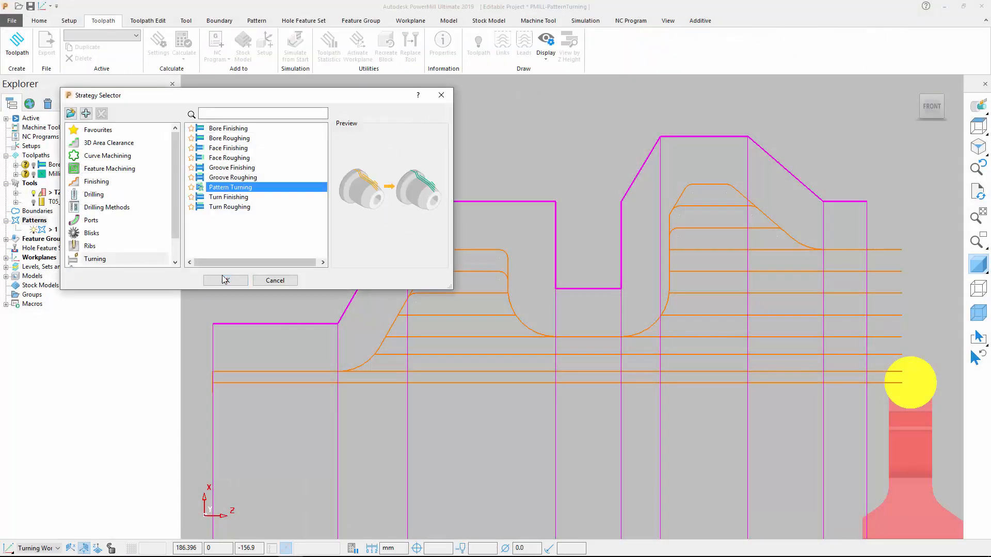
# Calculate Pattern Turning toolpath 1 with user-defined reversed tool axis and absolute end point Z 60
pyautogui.click(224, 280)
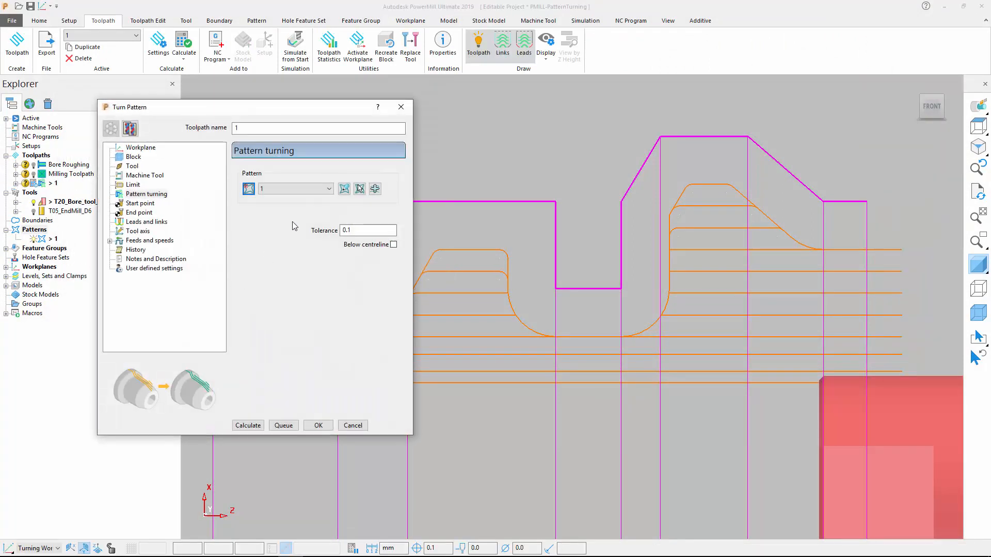
pyautogui.click(137, 230)
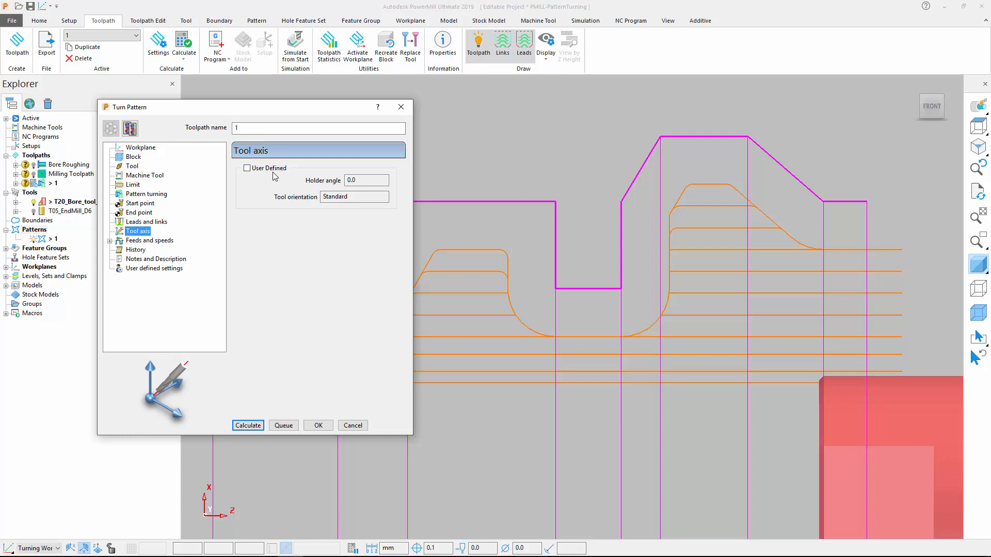
pyautogui.click(247, 168)
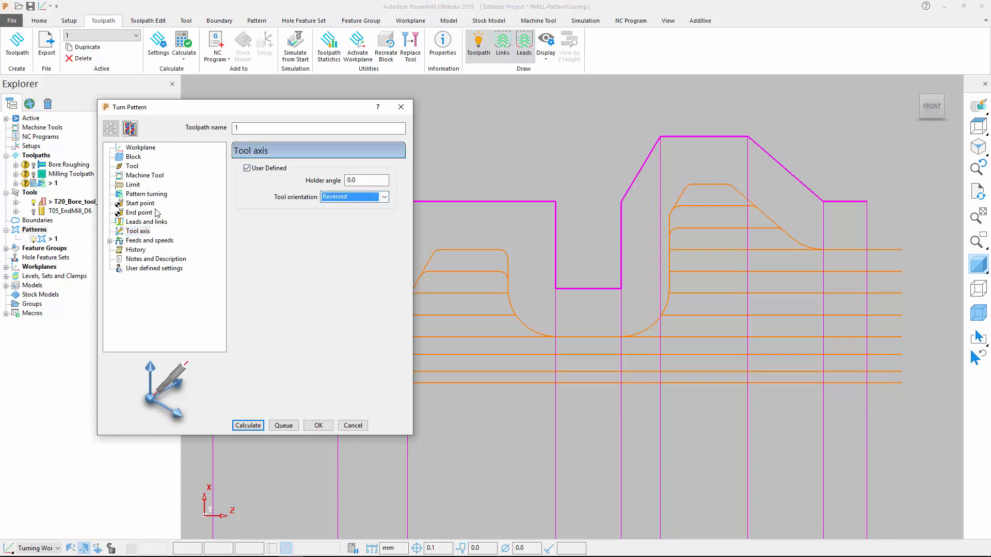
pyautogui.click(138, 213)
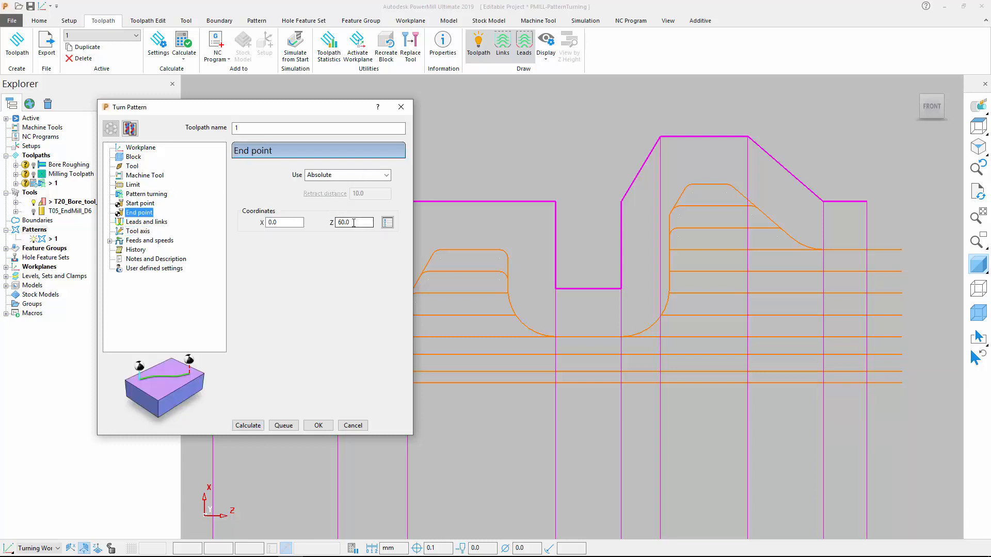
pyautogui.click(247, 426)
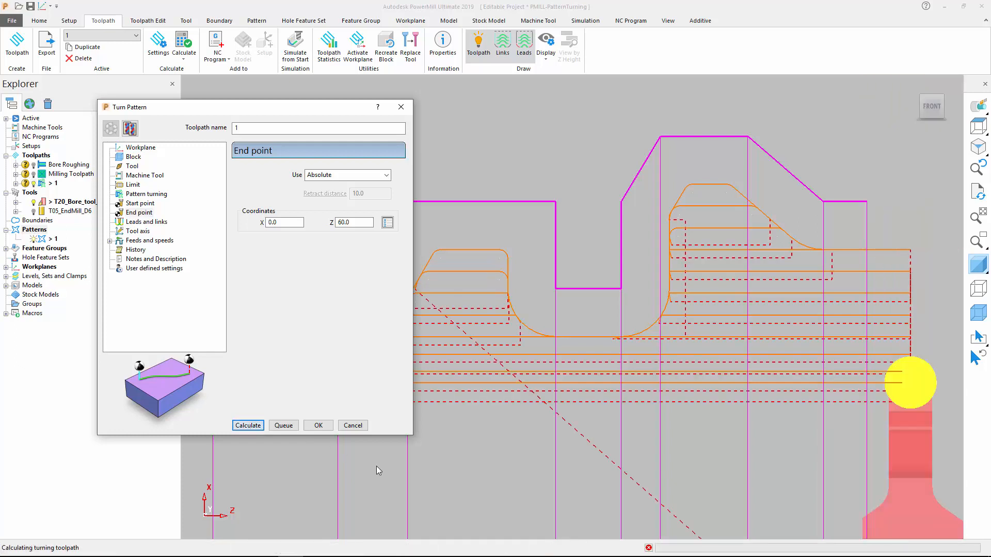
pyautogui.click(352, 426)
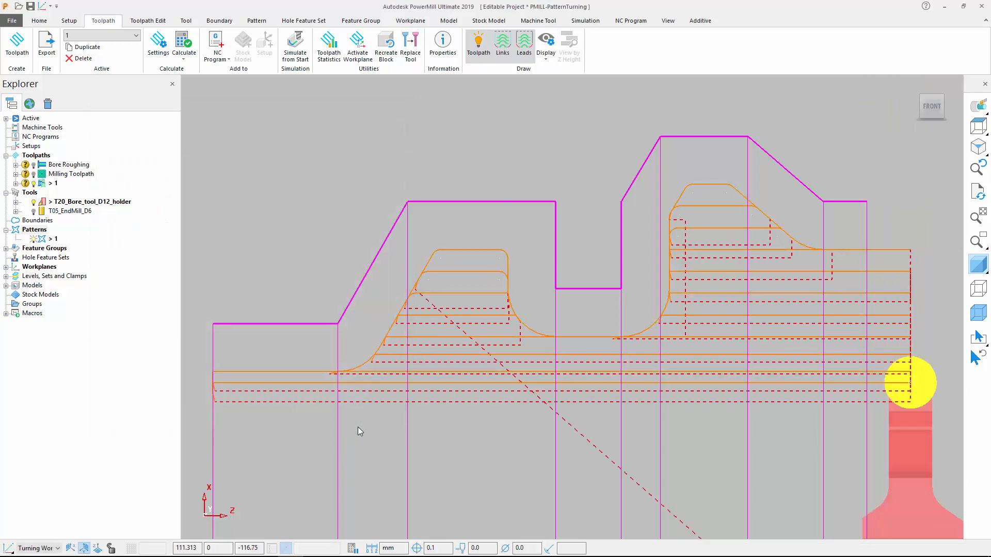
# Create the D6 turning insert tool and activate the Milling Toolpath with its passes displayed
pyautogui.click(53, 238)
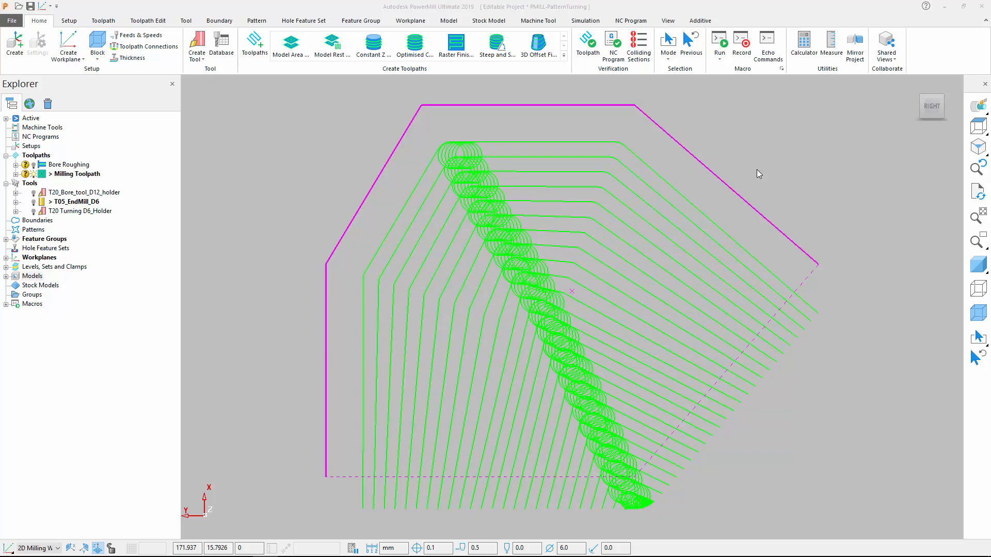
# Create a pattern from the milling toolpath and start a new Pattern Turning toolpath
pyautogui.click(256, 21)
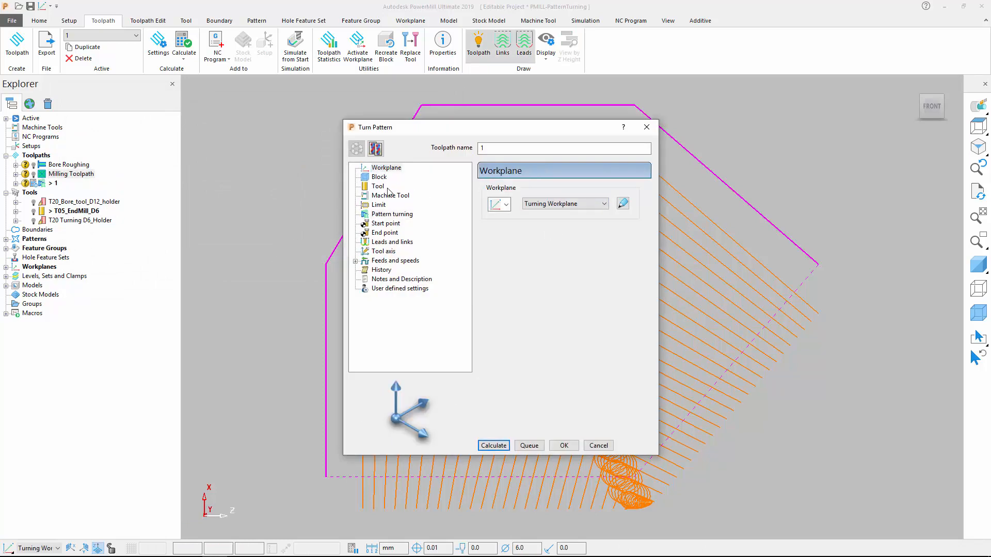
# Assign the T20 Turning D6_Holder insert to toolpath 1 and calculate it
pyautogui.click(378, 186)
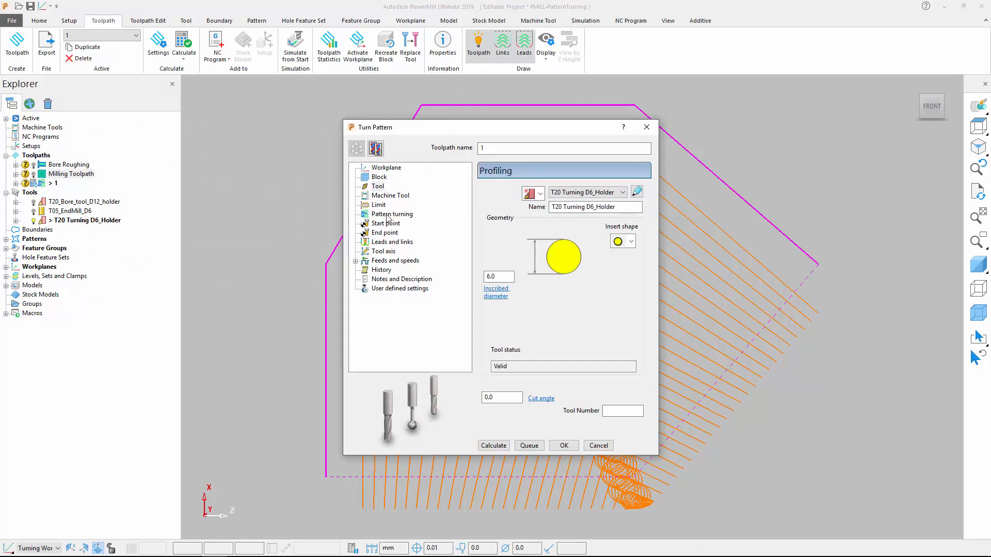
pyautogui.click(384, 251)
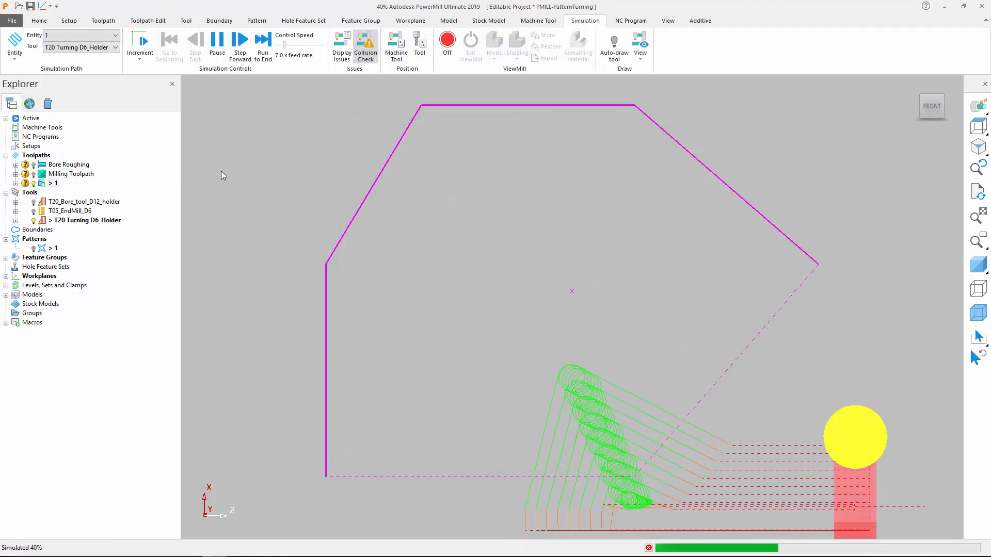
# Play the toolpath 1 simulation forward to about 74% of its passes
pyautogui.click(240, 39)
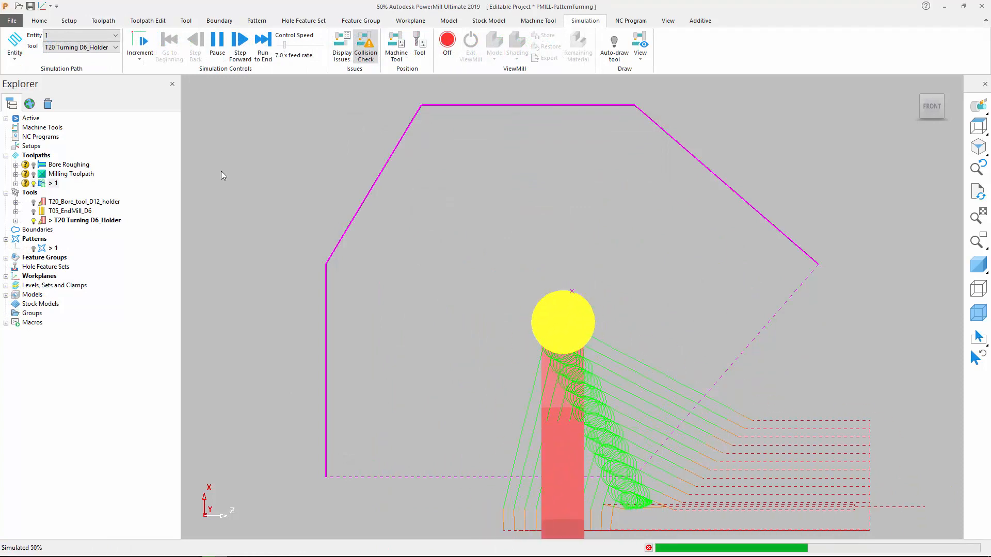
pyautogui.click(240, 39)
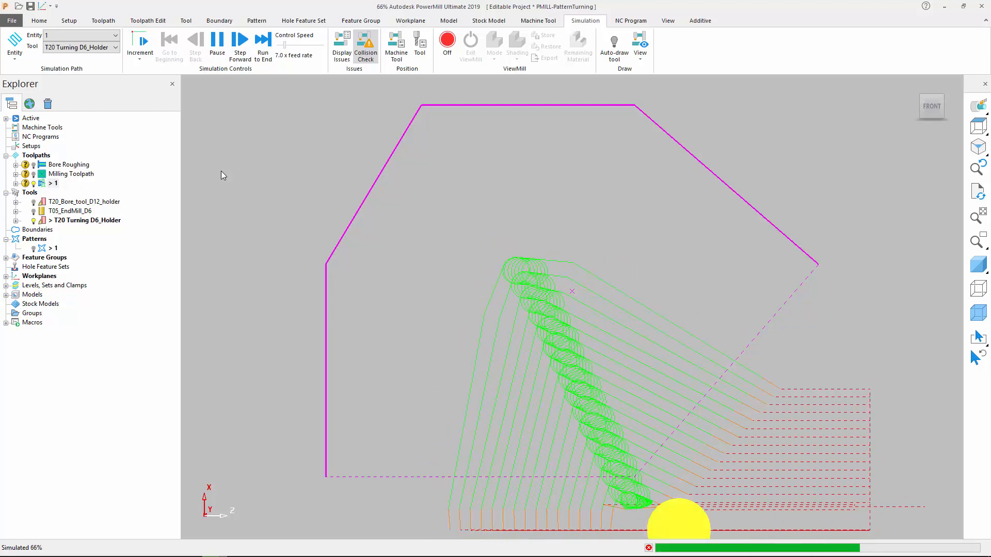
pyautogui.click(241, 39)
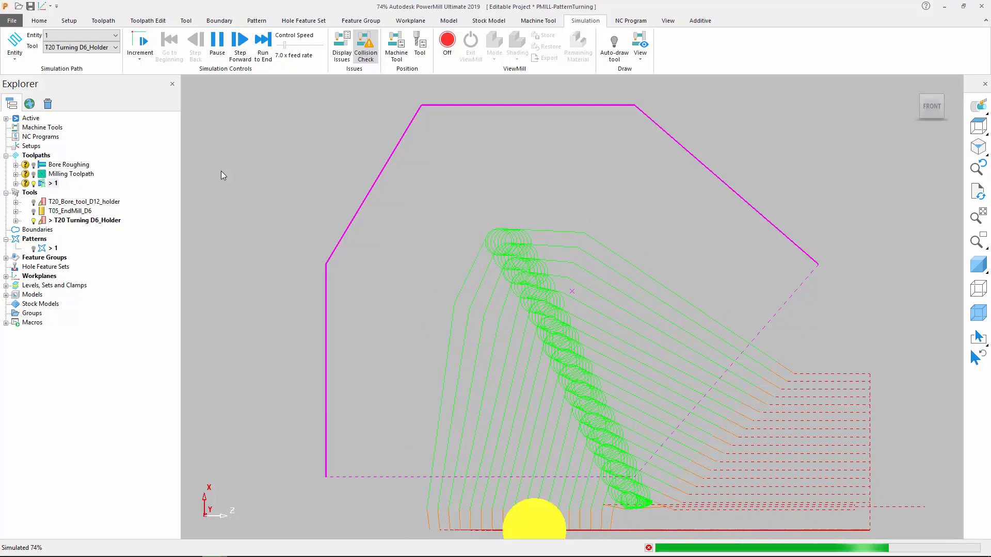